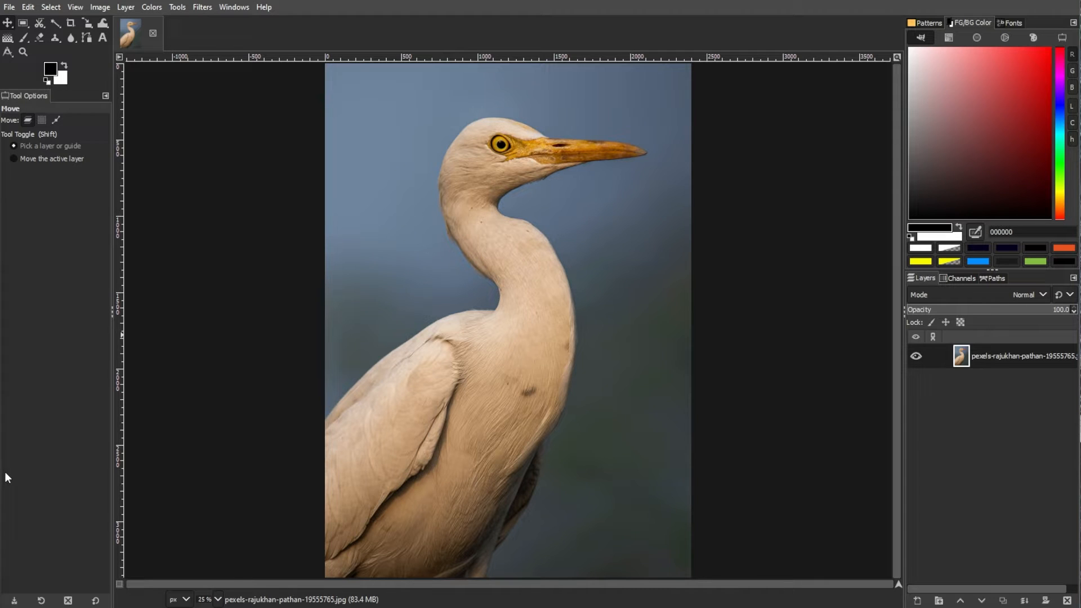
pyautogui.moveTo(9, 476)
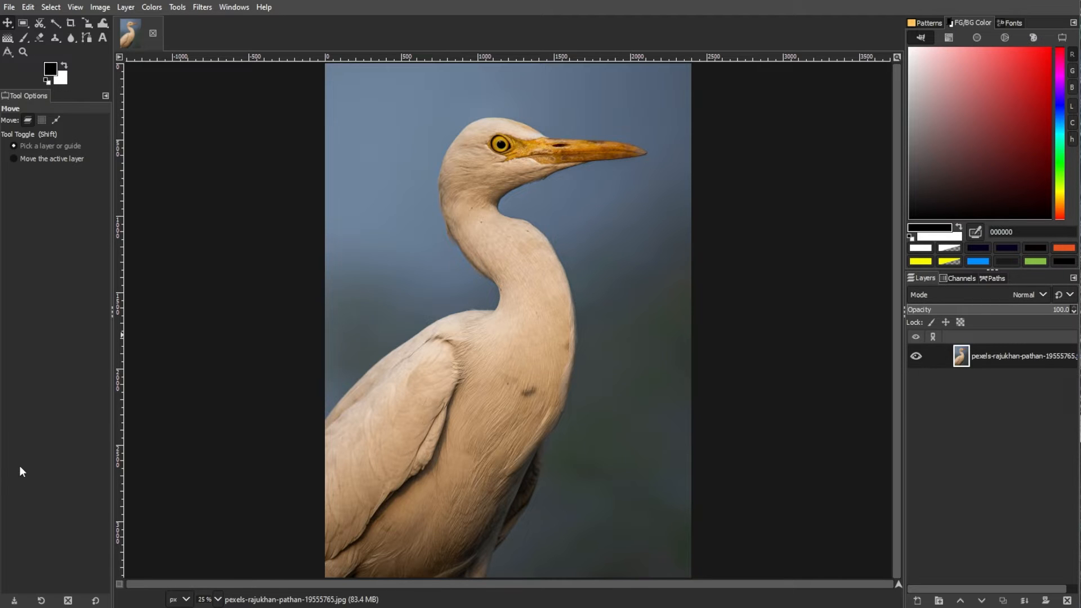
pyautogui.moveTo(40, 25)
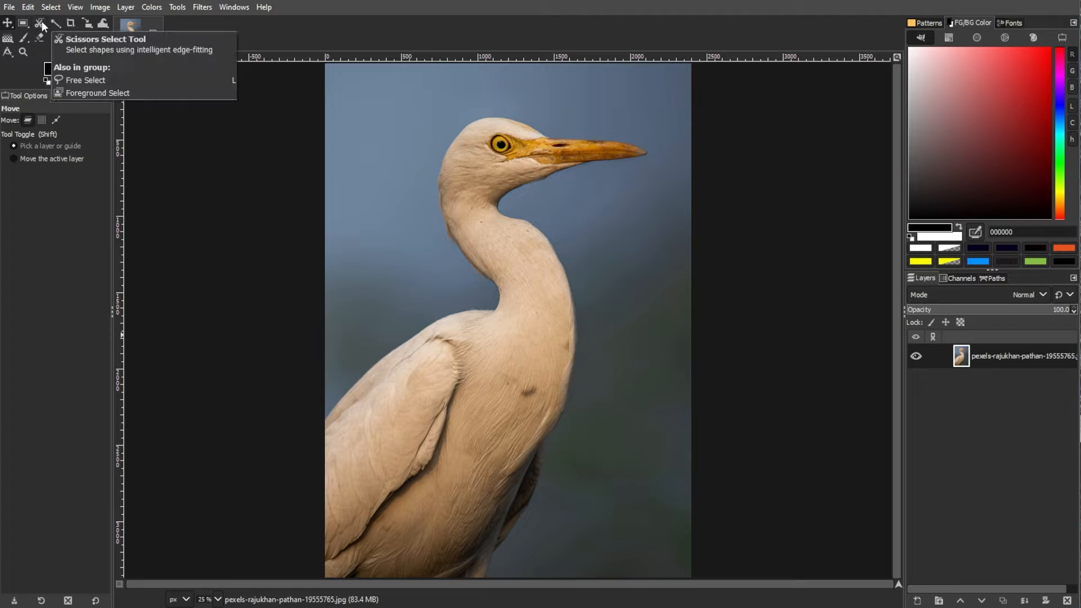
# - Select the Scissors Select tool to trace the egret with edge-fitting
pyautogui.click(53, 25)
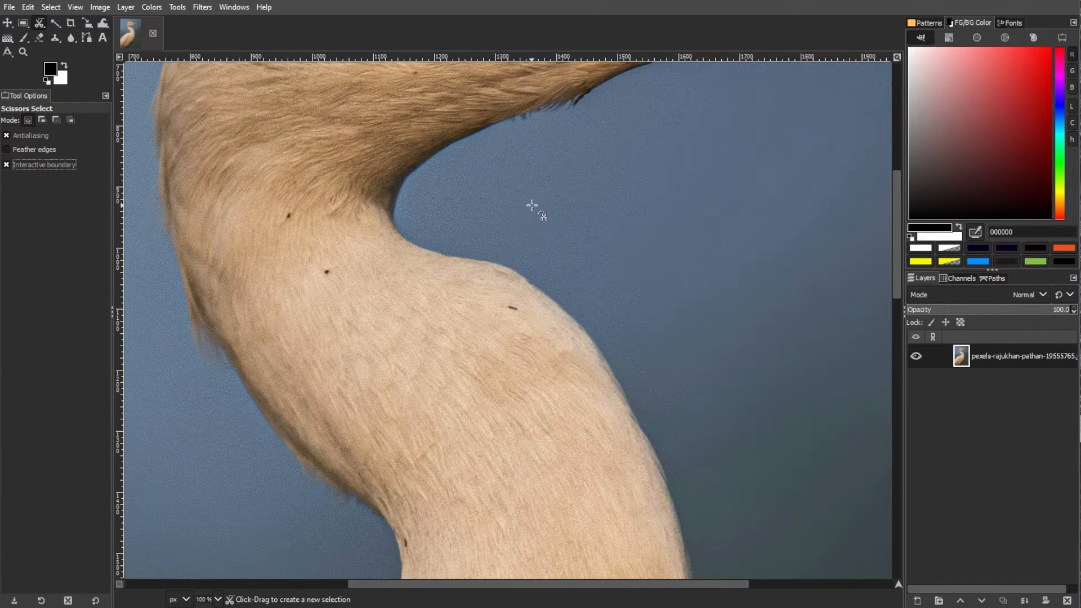
# - Place outline points at the neck's inner curve and along the throat below the beak
pyautogui.click(404, 185)
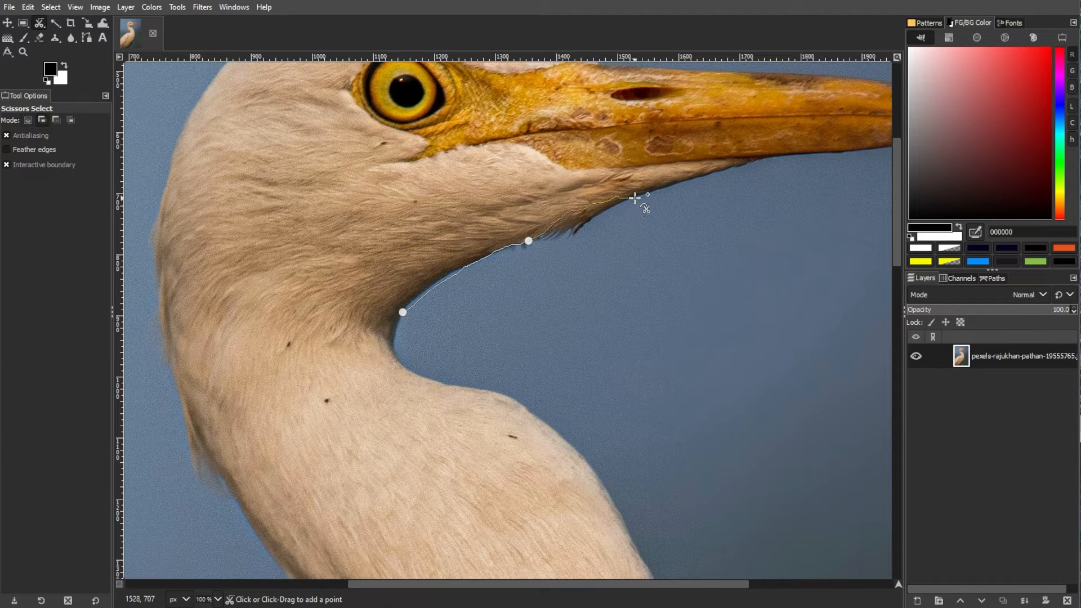
pyautogui.click(643, 196)
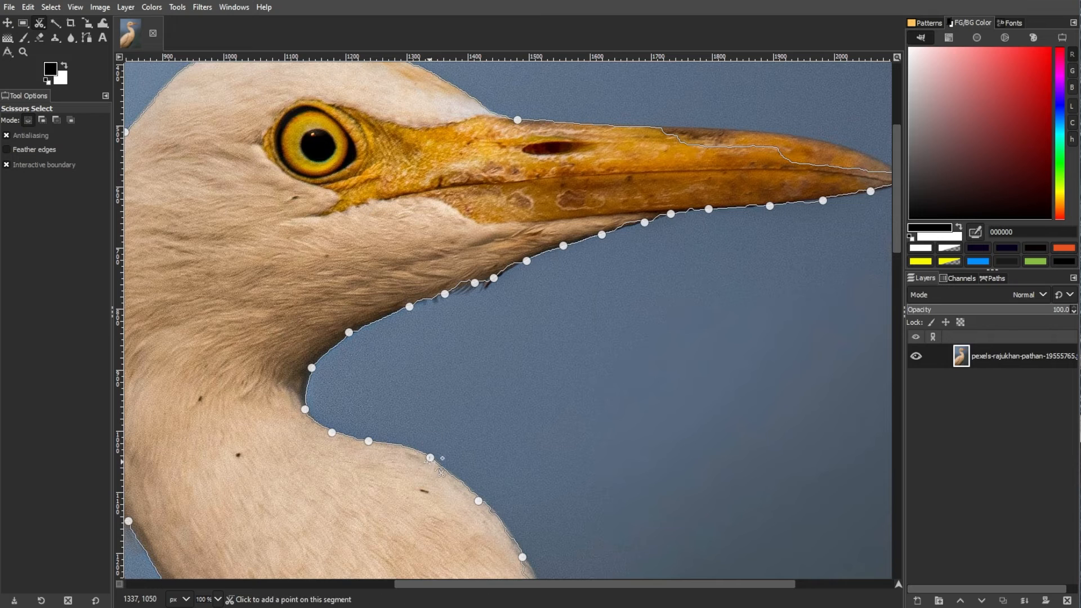
pyautogui.moveTo(436, 451)
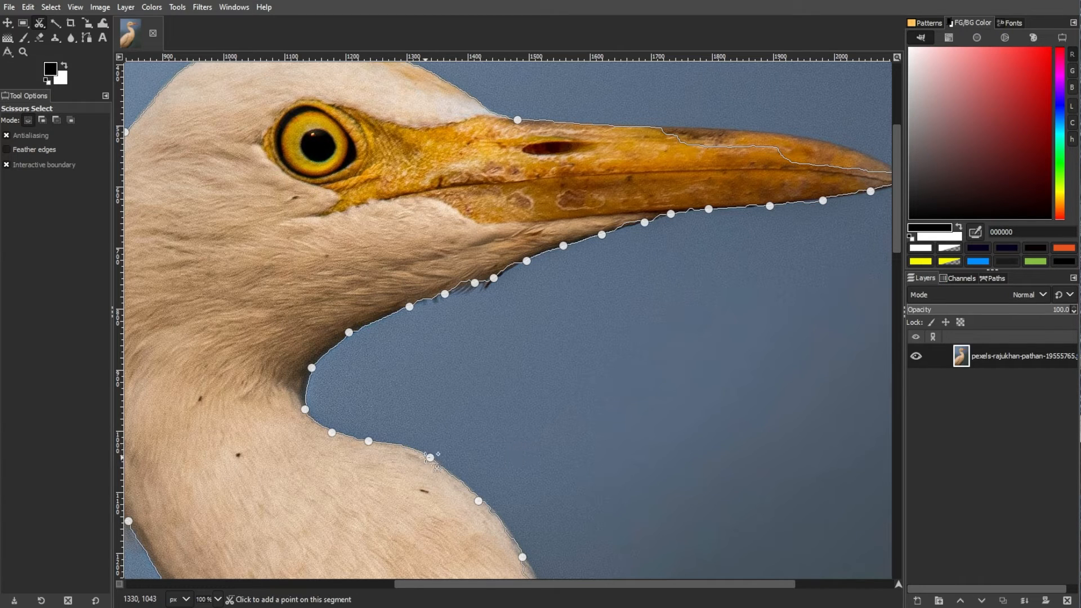
pyautogui.moveTo(573, 463)
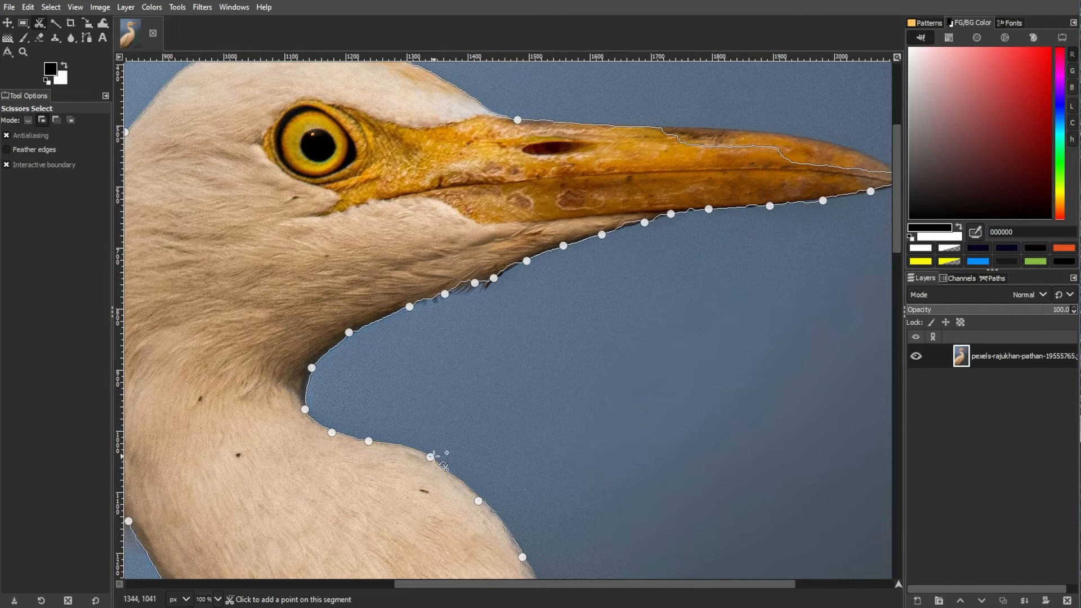
pyautogui.moveTo(536, 466)
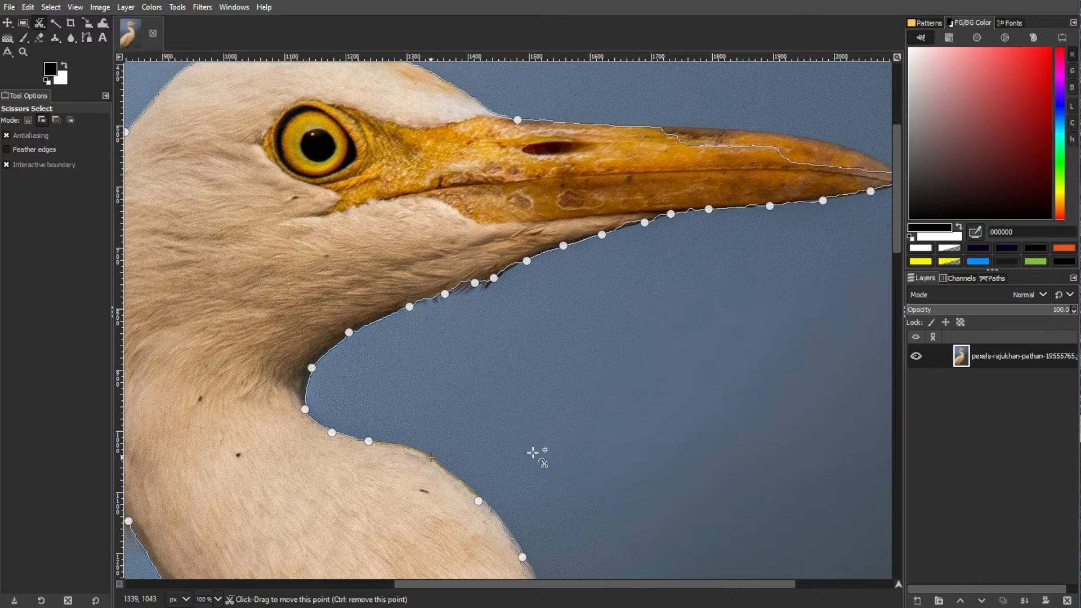
pyautogui.moveTo(460, 484)
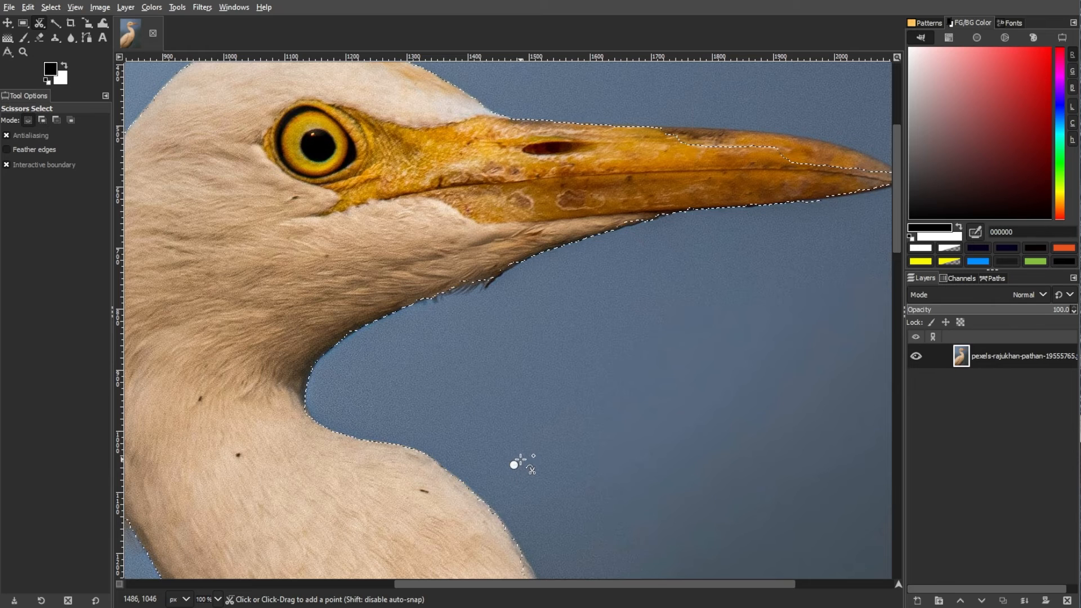
# - Scroll down to follow the selection lower along the egret's neck
pyautogui.scroll(-3)
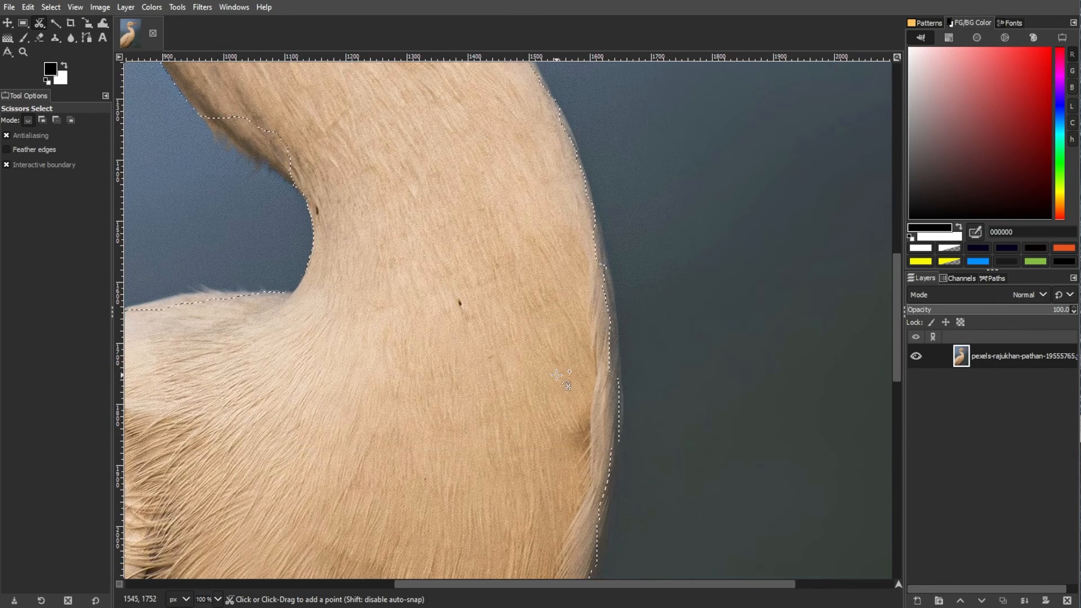